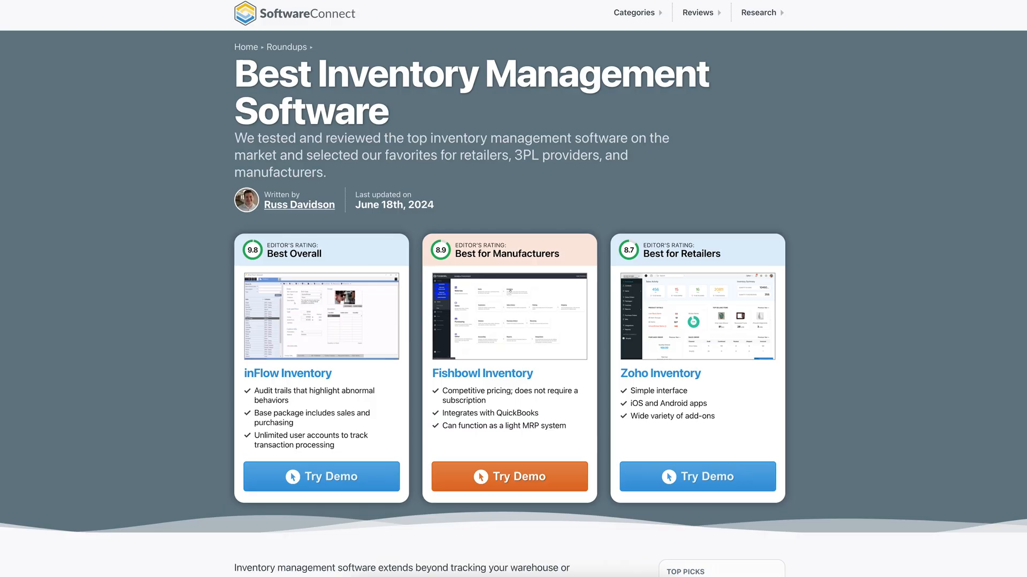
Open the full Items list and filter it to Unconfirmed Items
{"action": "scroll", "scroll_direction": "down", "scroll_amount": 3}
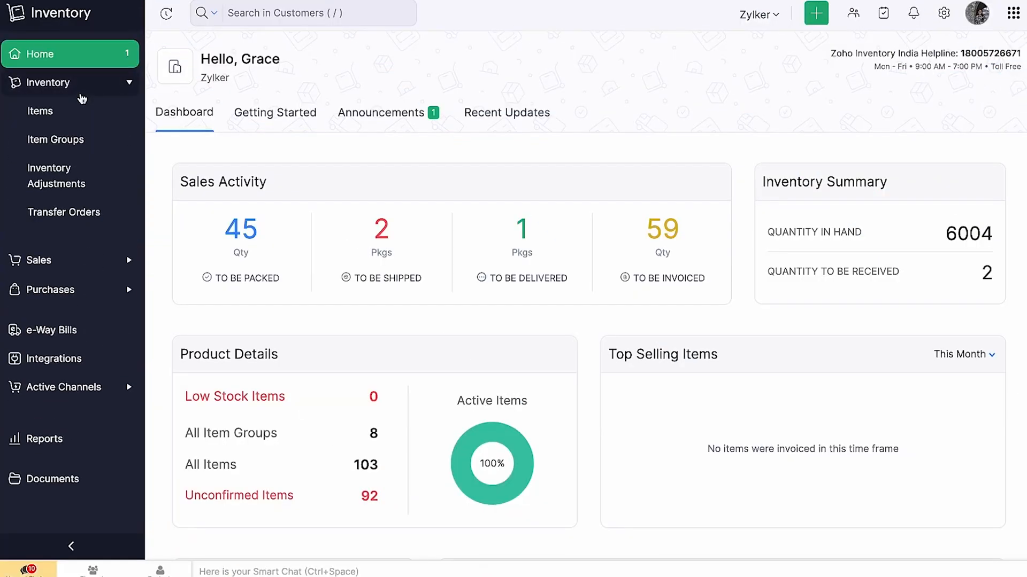
{"action": "left_click", "coordinate": [40, 111]}
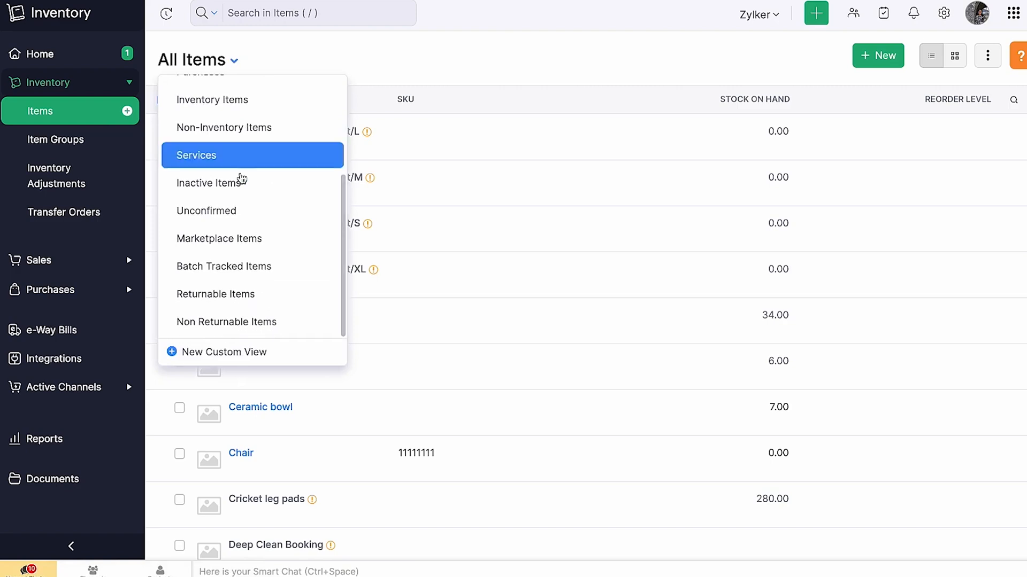
{"action": "left_click", "coordinate": [206, 211]}
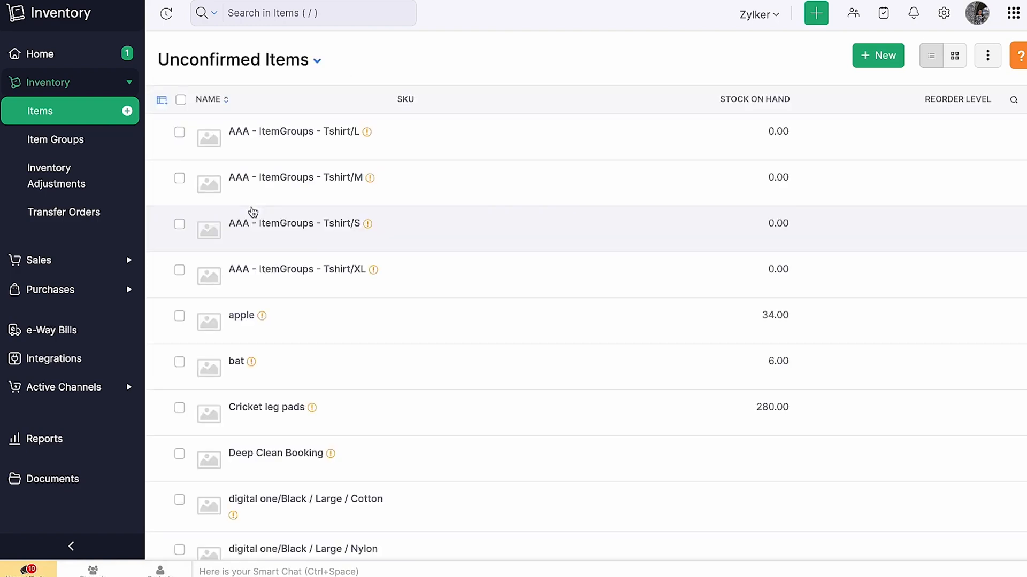
Check the Marketplace Items view, then open the unconfirmed item 'bat'
{"action": "left_click", "coordinate": [317, 60]}
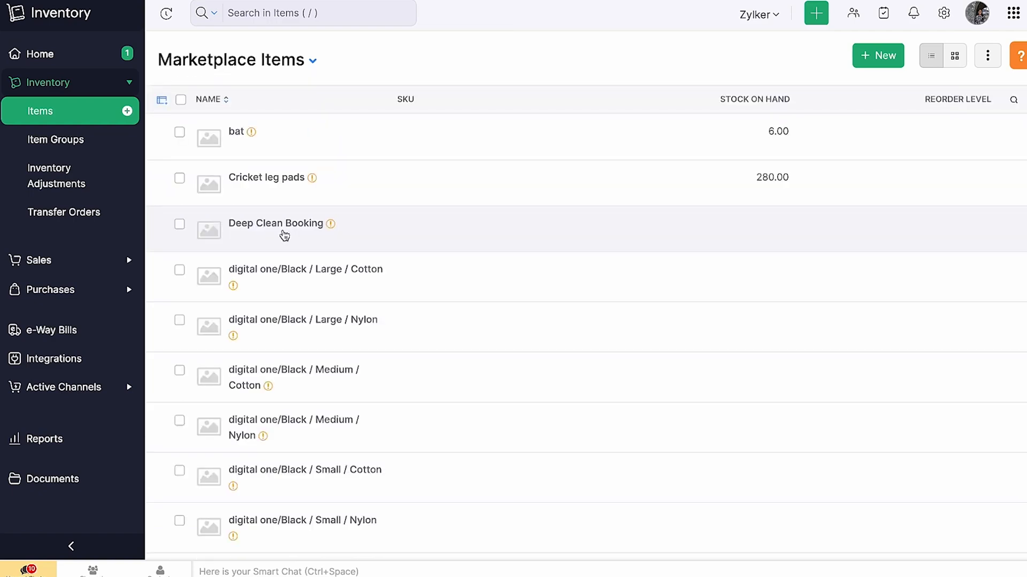
{"action": "left_click", "coordinate": [313, 60]}
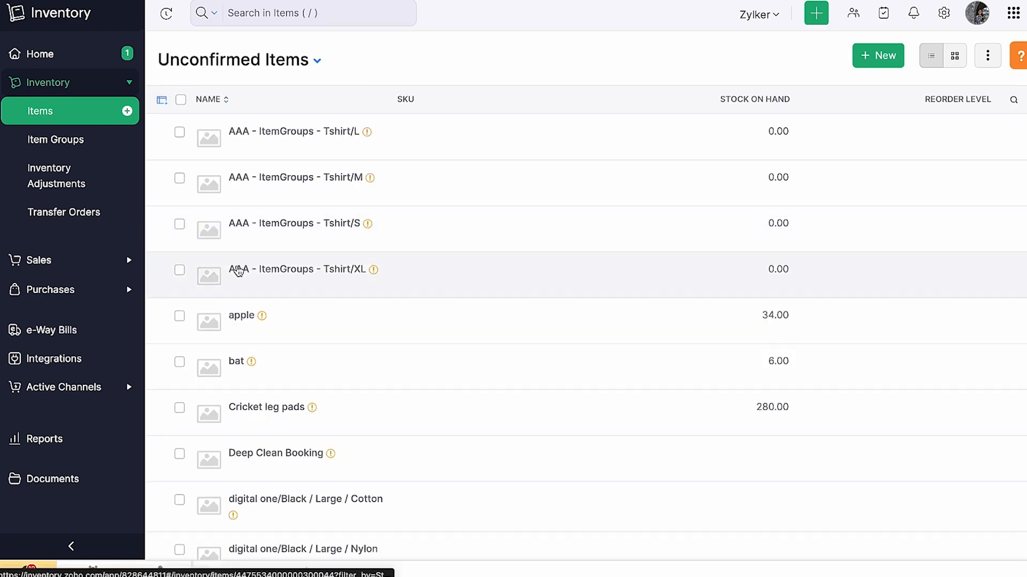
{"action": "left_click", "coordinate": [236, 361]}
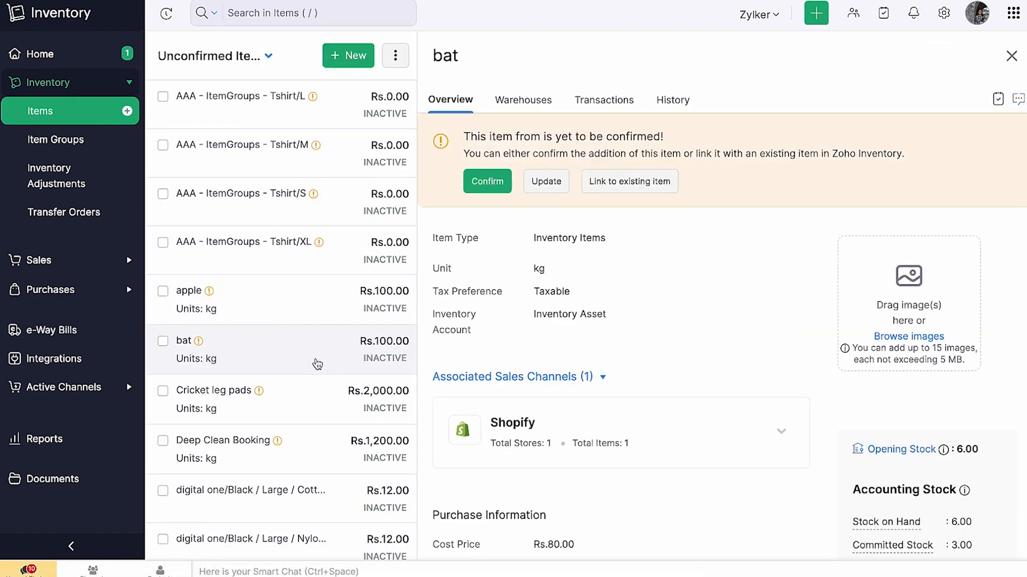
{"action": "mouse_move", "coordinate": [513, 192]}
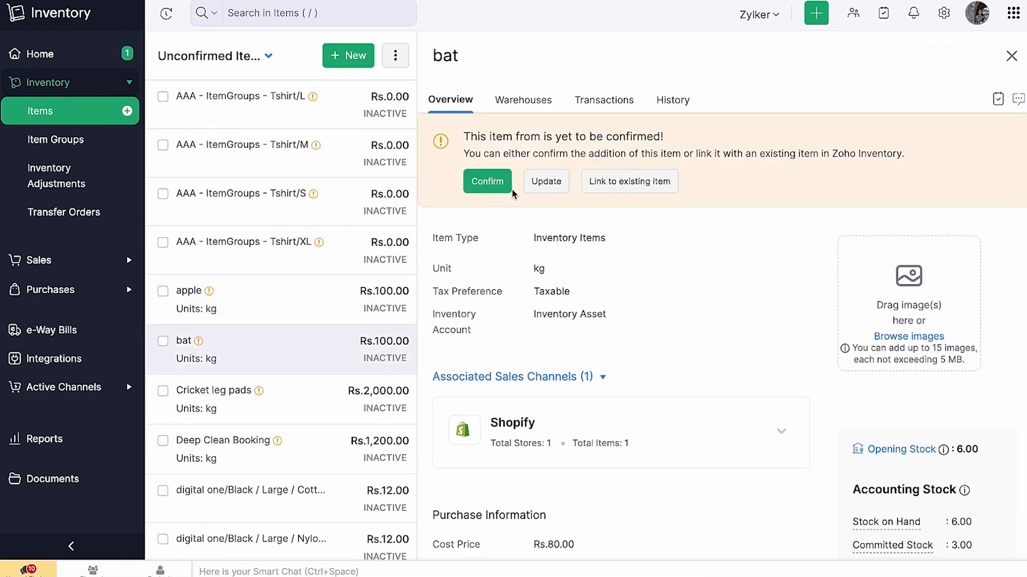
{"action": "mouse_move", "coordinate": [627, 181]}
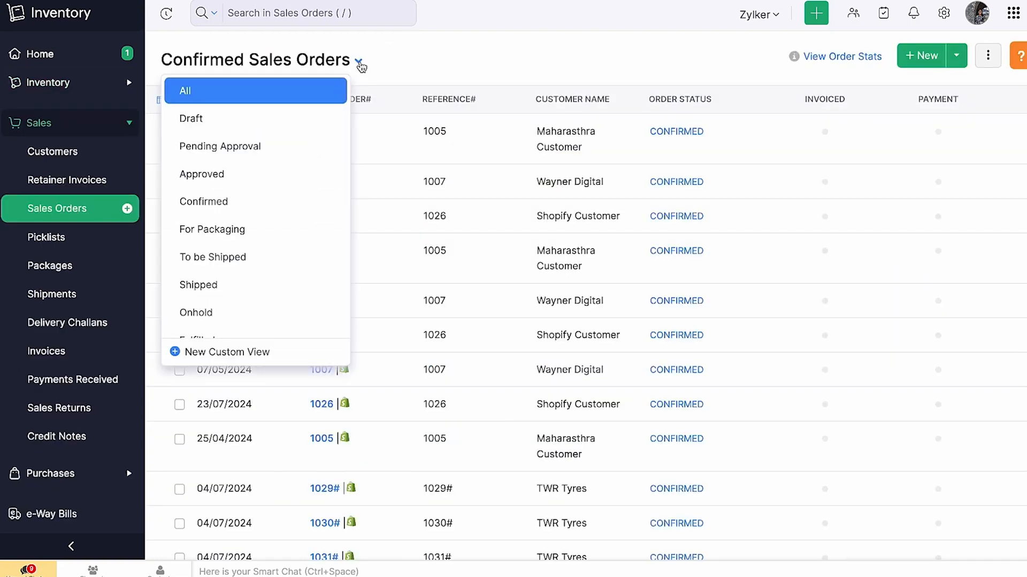
Switch the Sales Orders view from Confirmed to All and scroll the orders
{"action": "scroll", "scroll_direction": "down", "scroll_amount": 3}
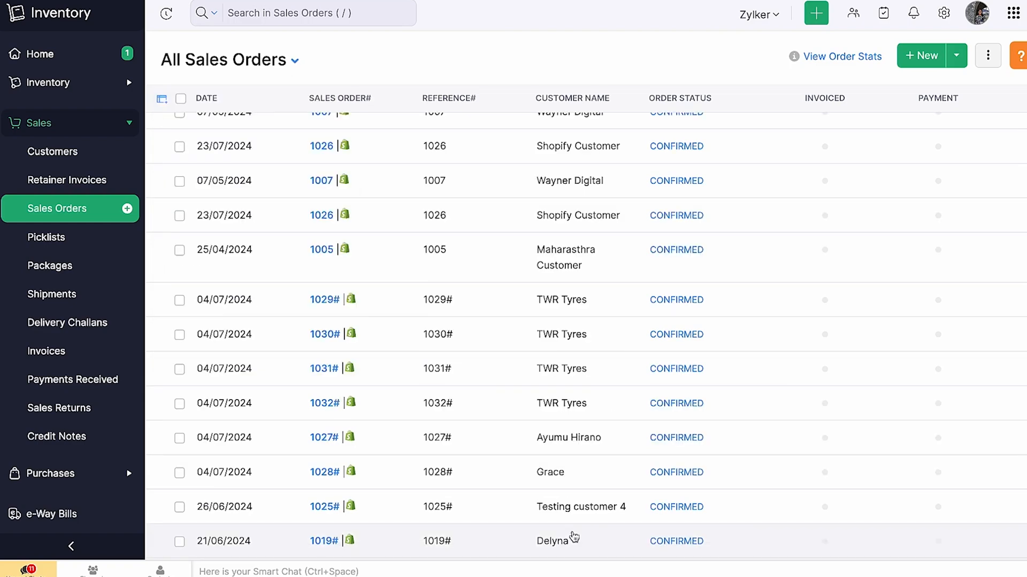
{"action": "mouse_move", "coordinate": [573, 549]}
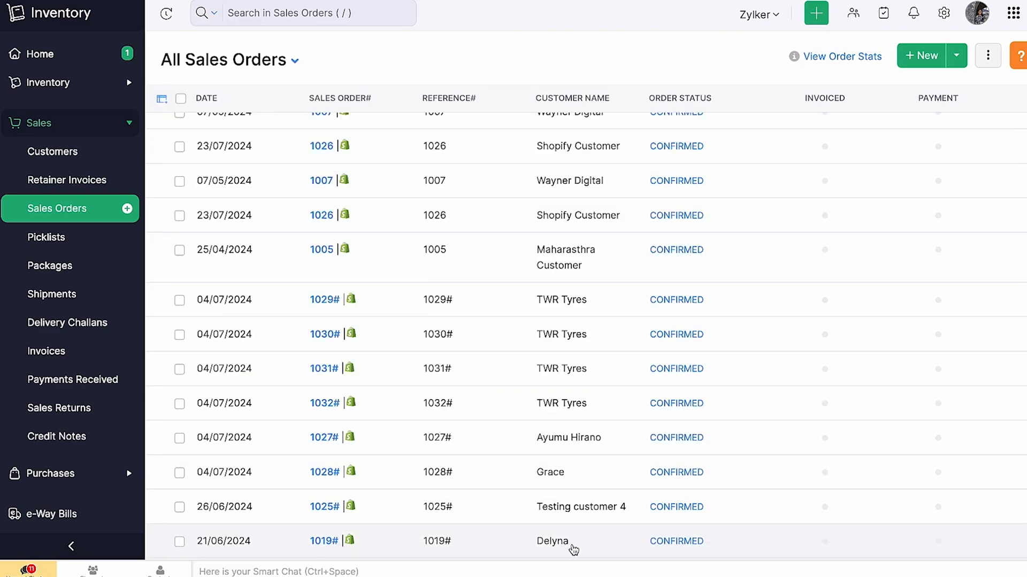
{"action": "left_click", "coordinate": [324, 540]}
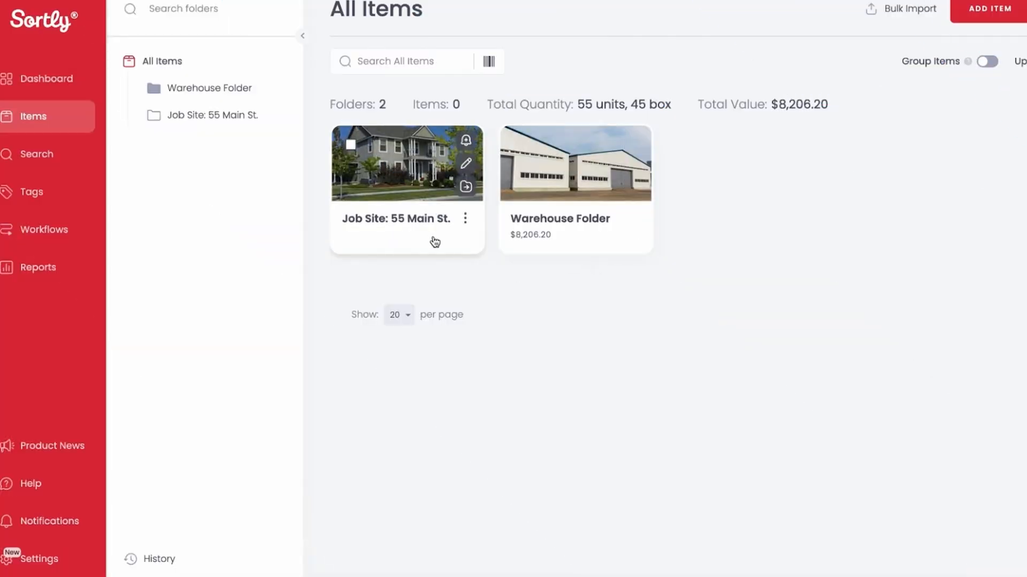
Create a new pick list and add the plywood panel found by searching 'plywood'
{"action": "left_click", "coordinate": [44, 229]}
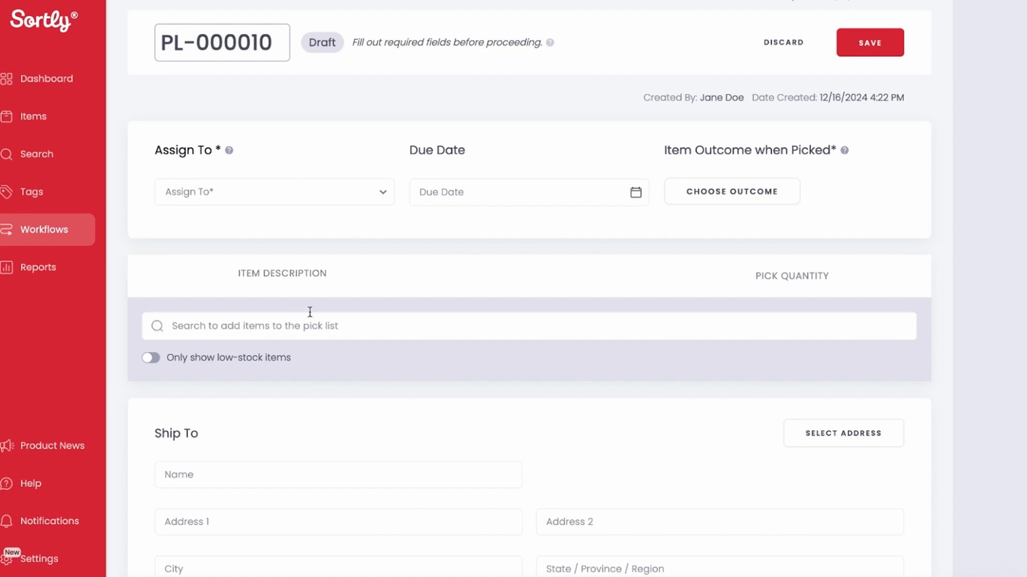
{"action": "type", "text": "plywood"}
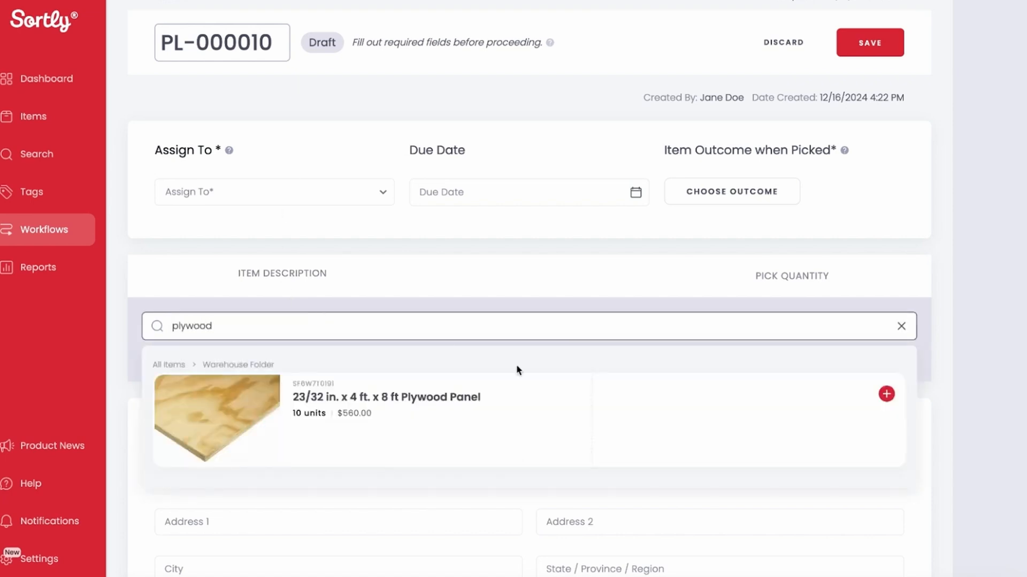
{"action": "left_click", "coordinate": [886, 394]}
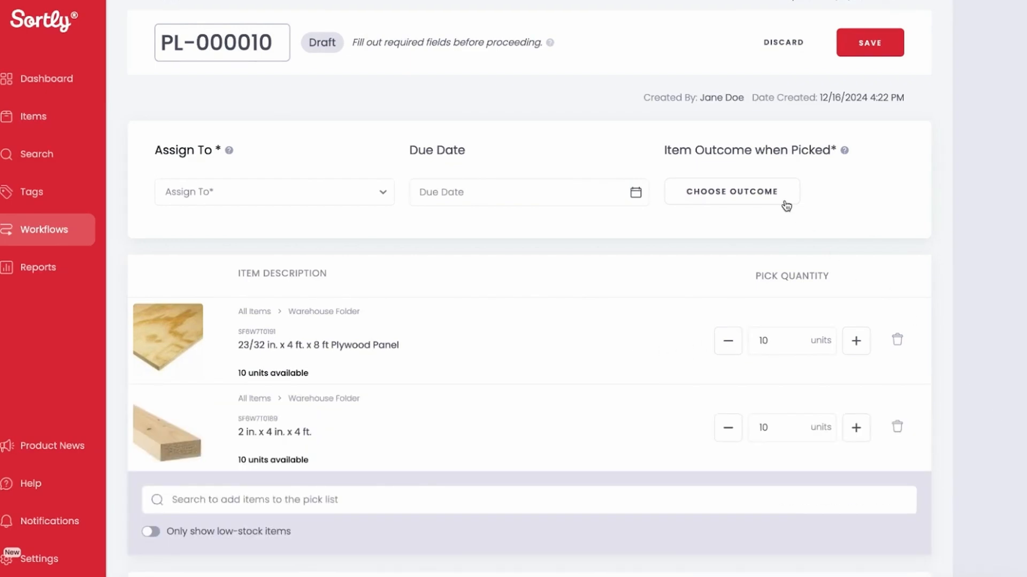
Move picked items to Job Site: 55 Main St., pick all 10 of both items, and complete
{"action": "left_click", "coordinate": [732, 191]}
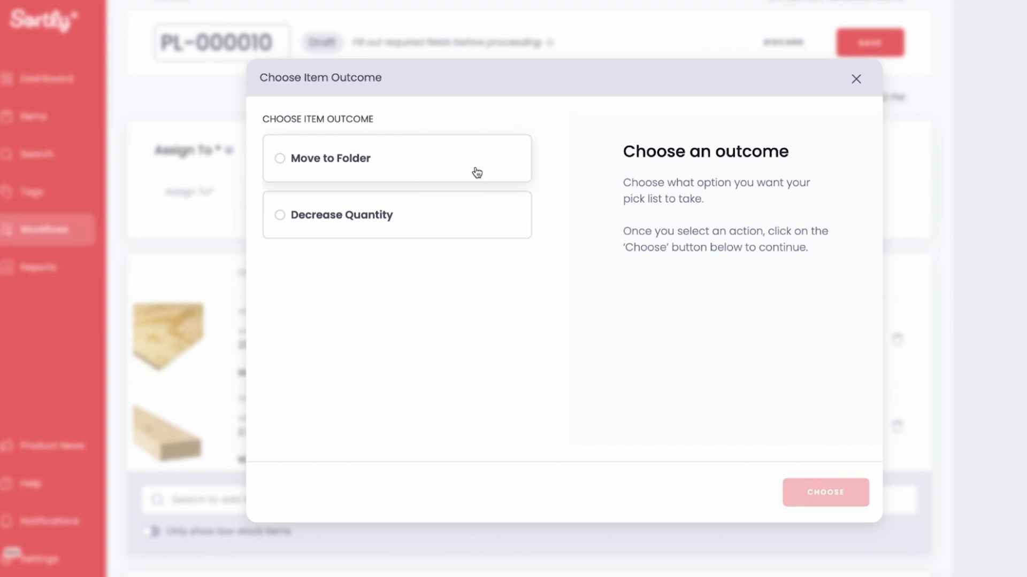
{"action": "mouse_move", "coordinate": [469, 222]}
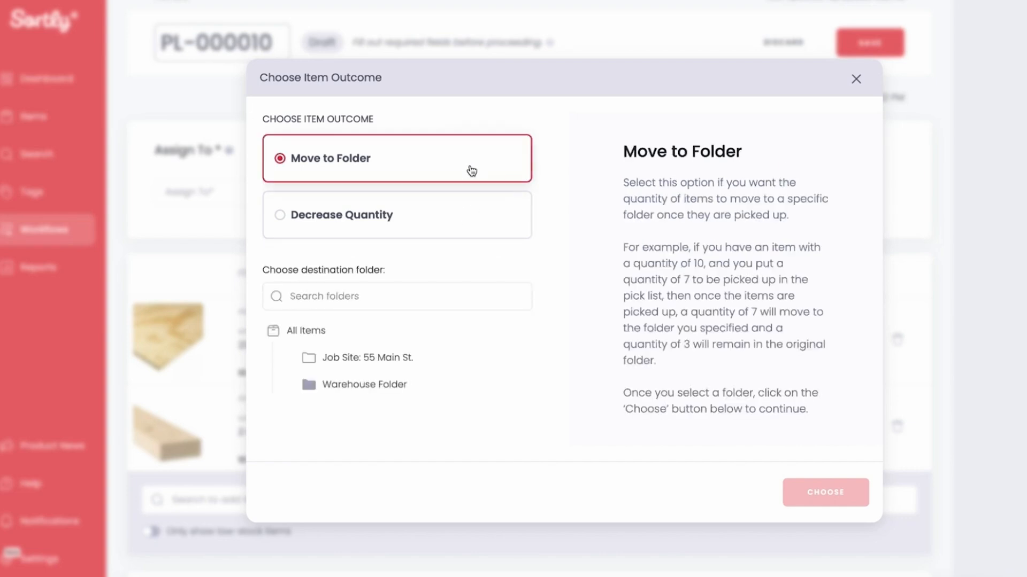
{"action": "left_click", "coordinate": [825, 492]}
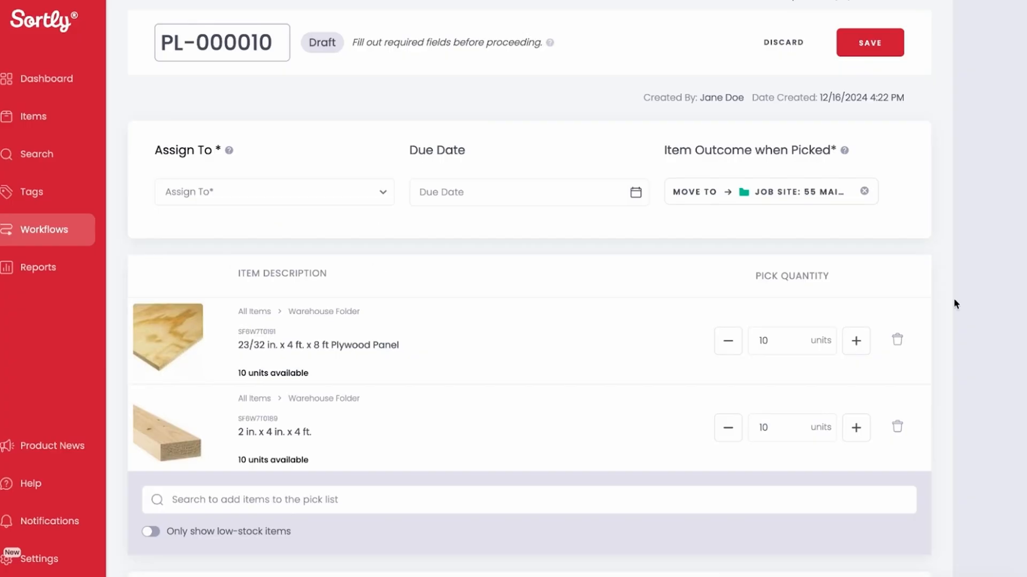
{"action": "left_click", "coordinate": [869, 41]}
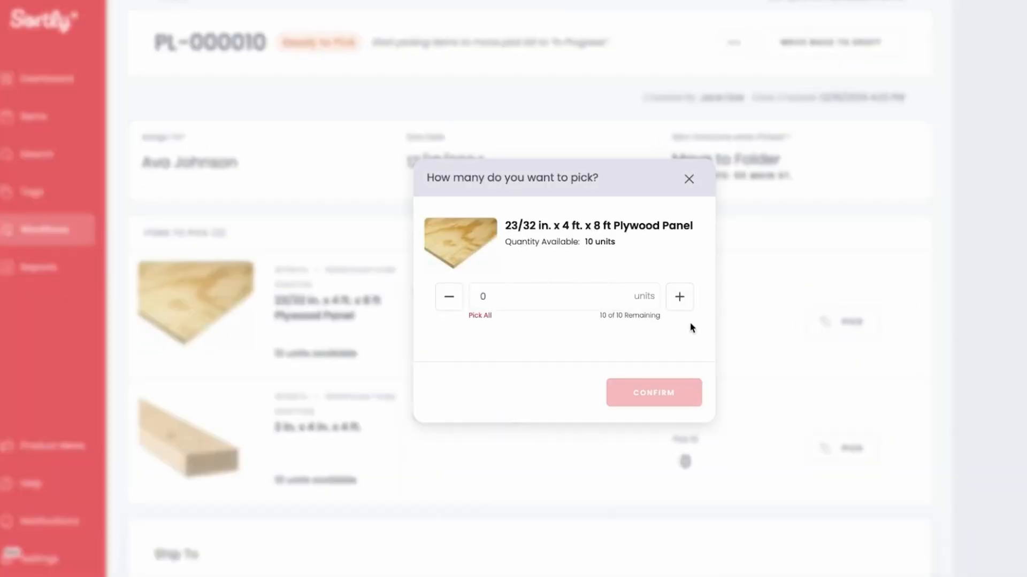
{"action": "left_click", "coordinate": [652, 392]}
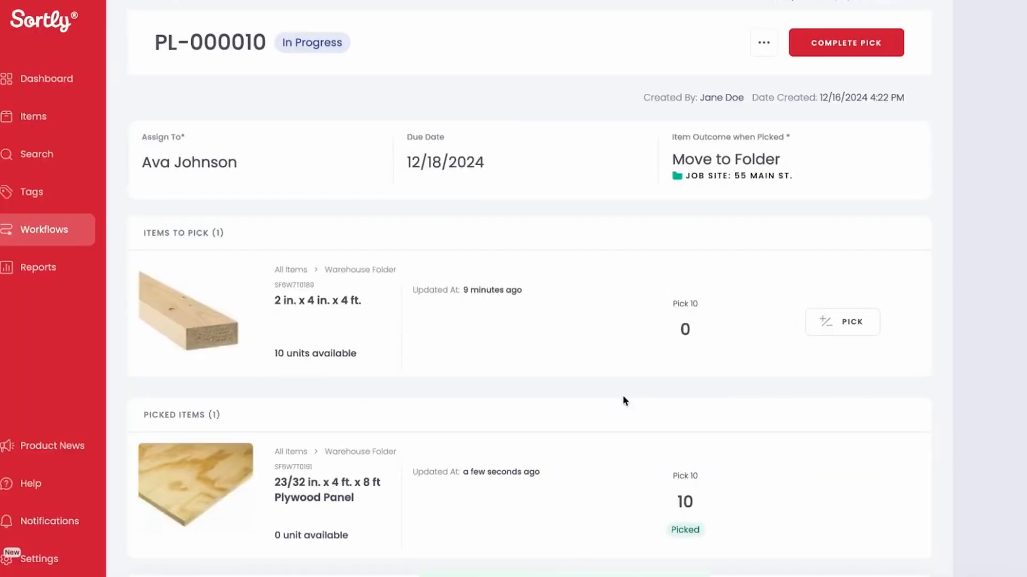
{"action": "left_click", "coordinate": [842, 321]}
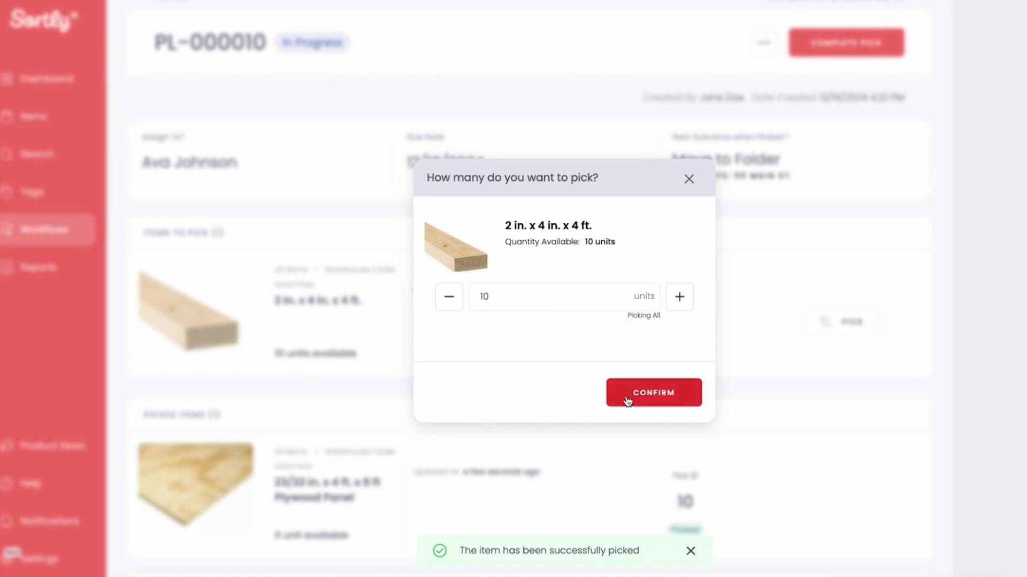
{"action": "left_click", "coordinate": [653, 393]}
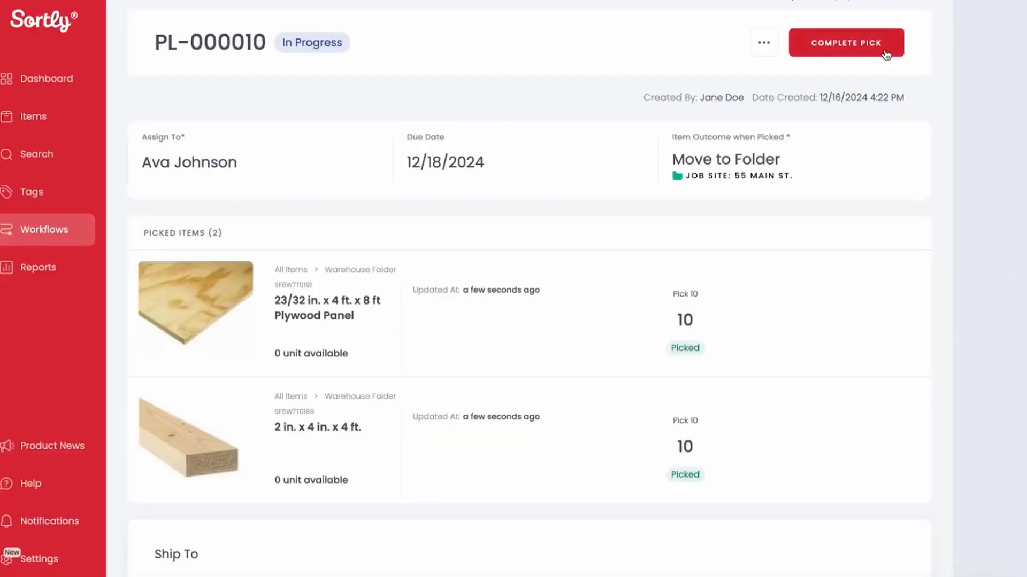
{"action": "left_click", "coordinate": [846, 43]}
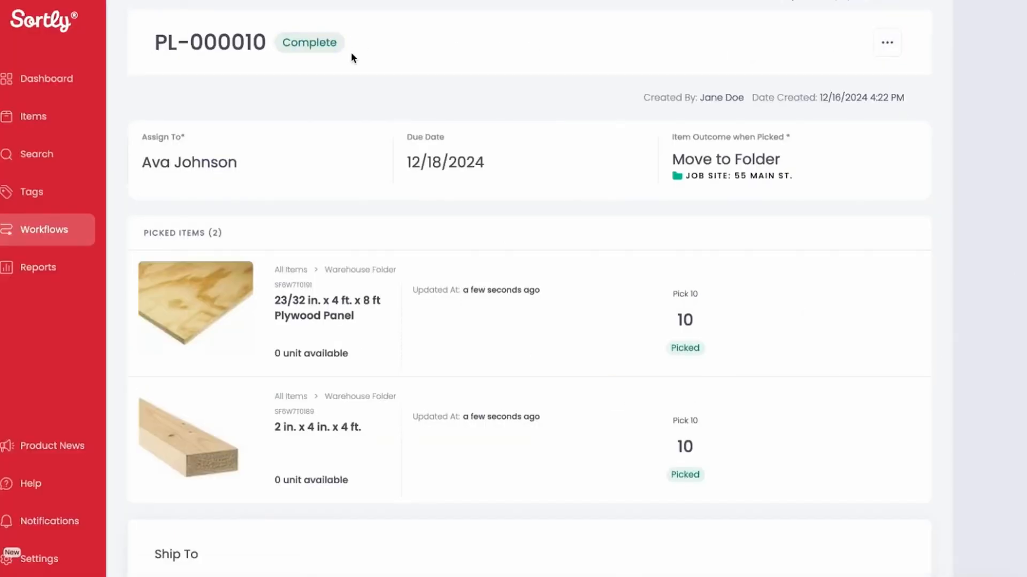